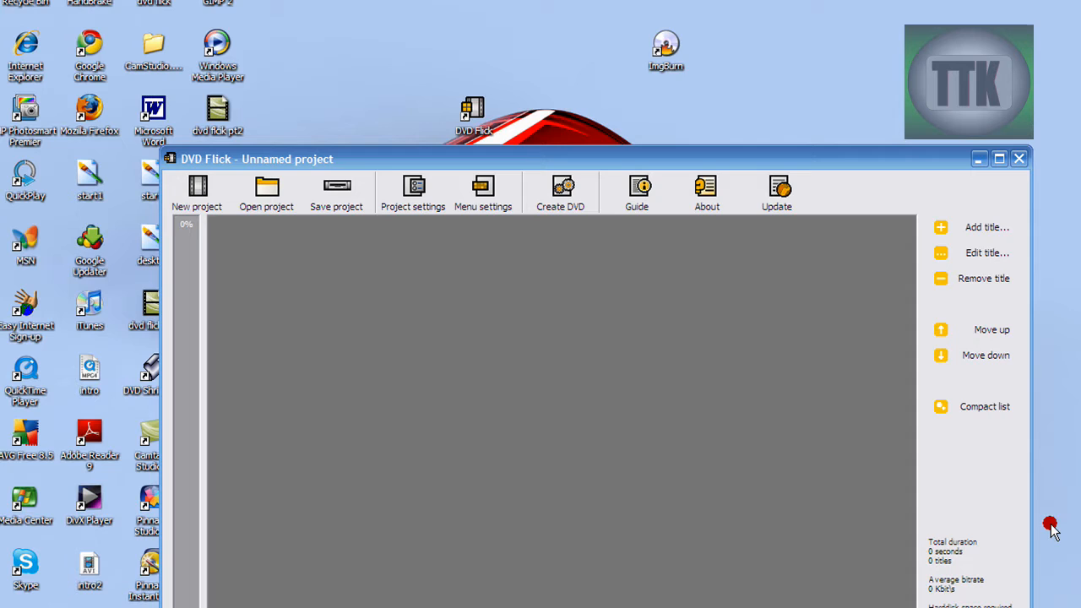
pyautogui.moveTo(889, 185)
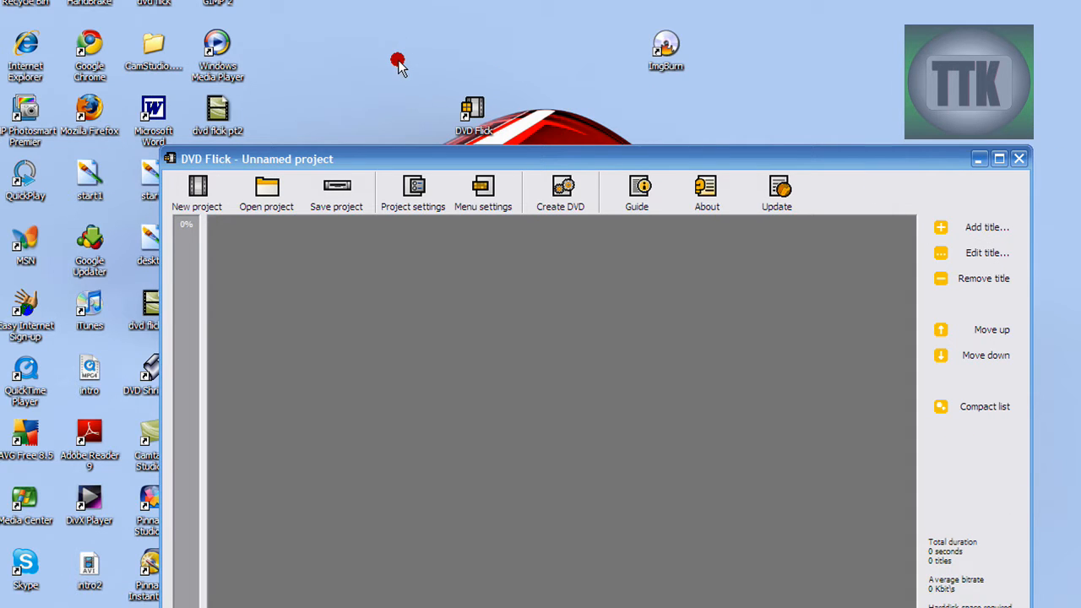
pyautogui.moveTo(593, 83)
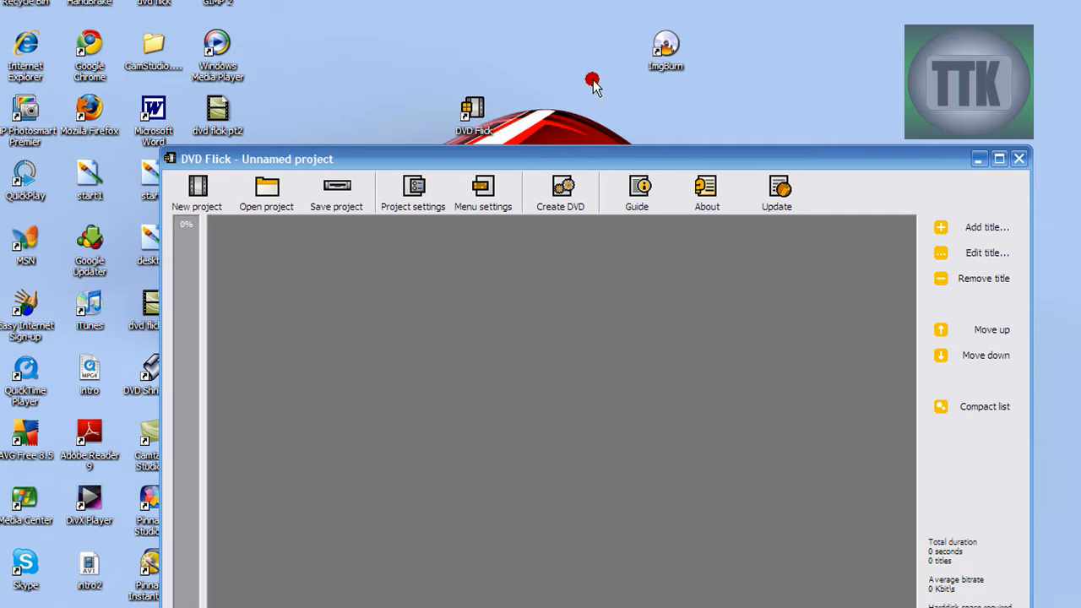
pyautogui.moveTo(507, 115)
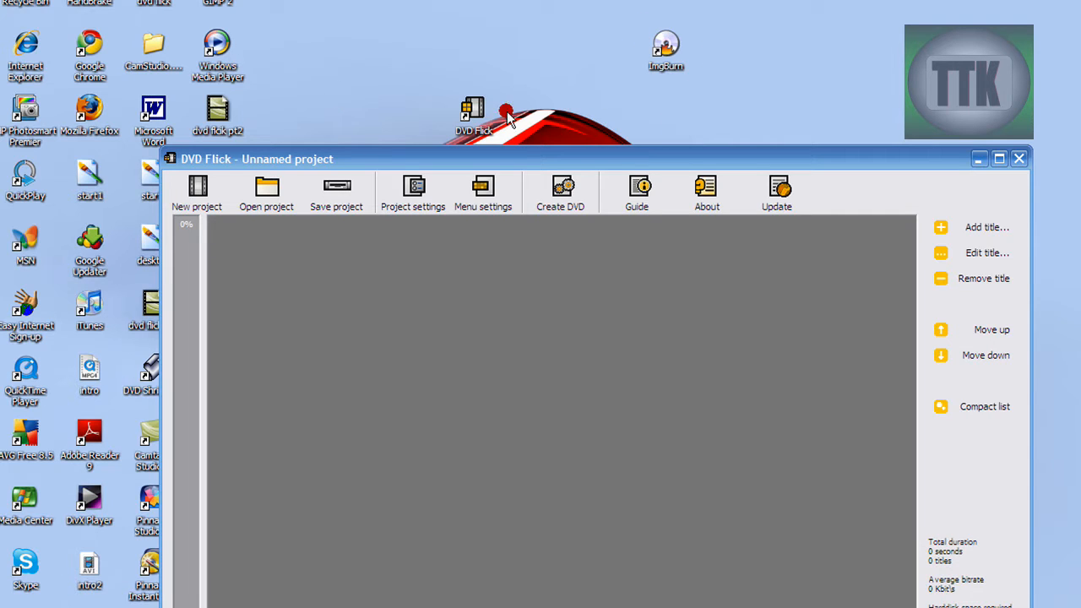
pyautogui.moveTo(184, 61)
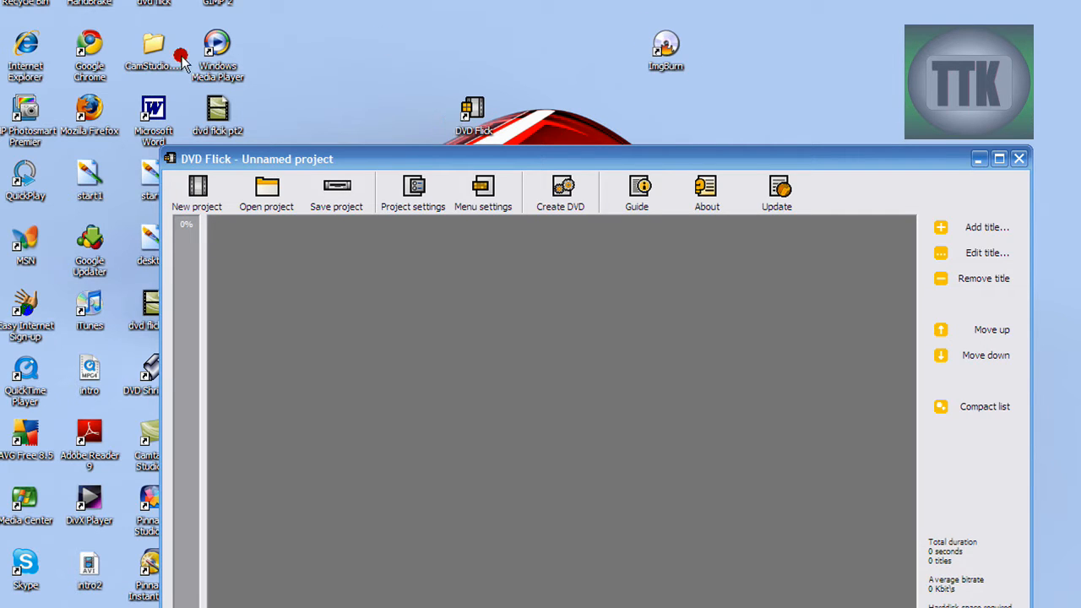
pyautogui.moveTo(257, 370)
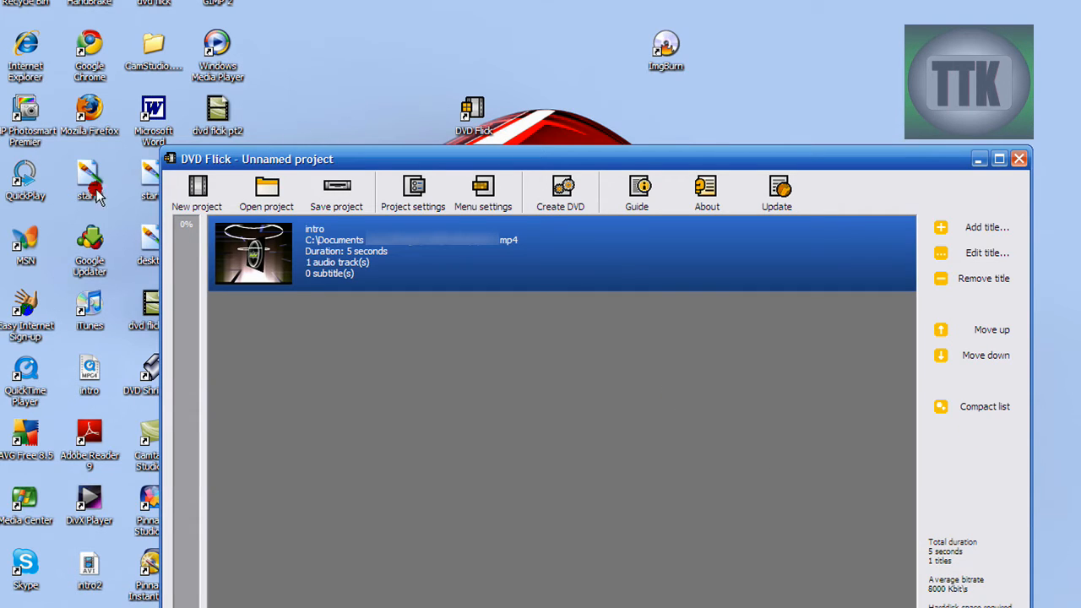
# Title the project 'intro' and set the target size to CD-700 (700 MB).
pyautogui.click(412, 193)
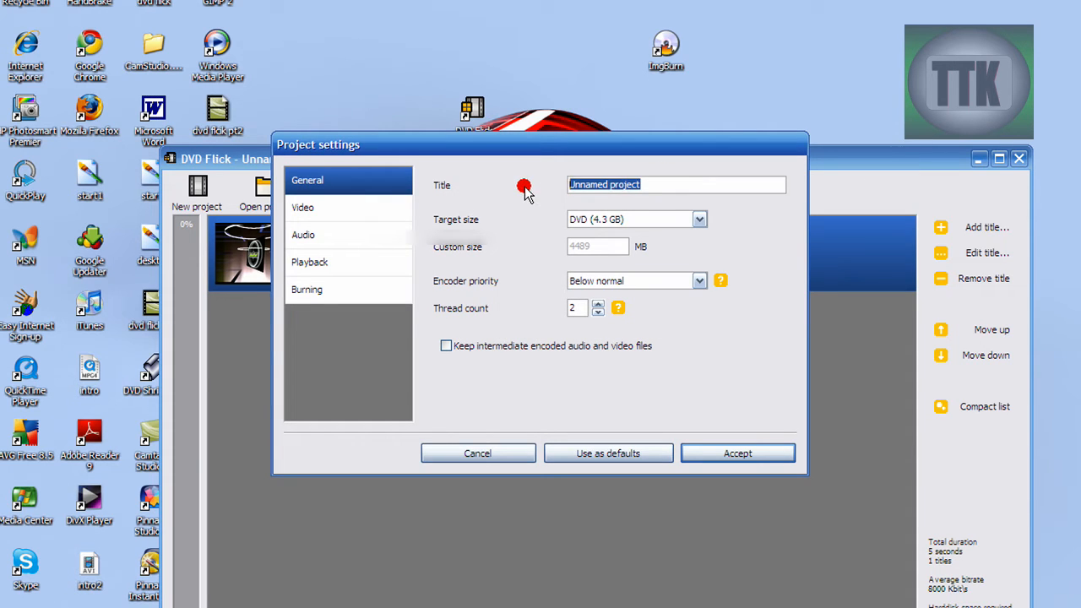
pyautogui.write('intro')
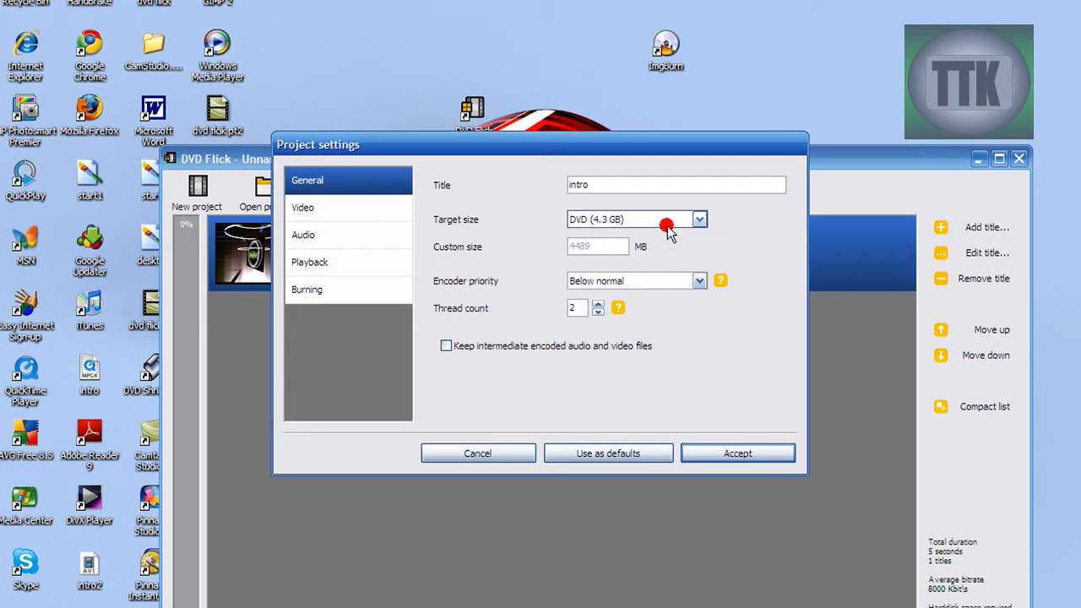
pyautogui.click(699, 220)
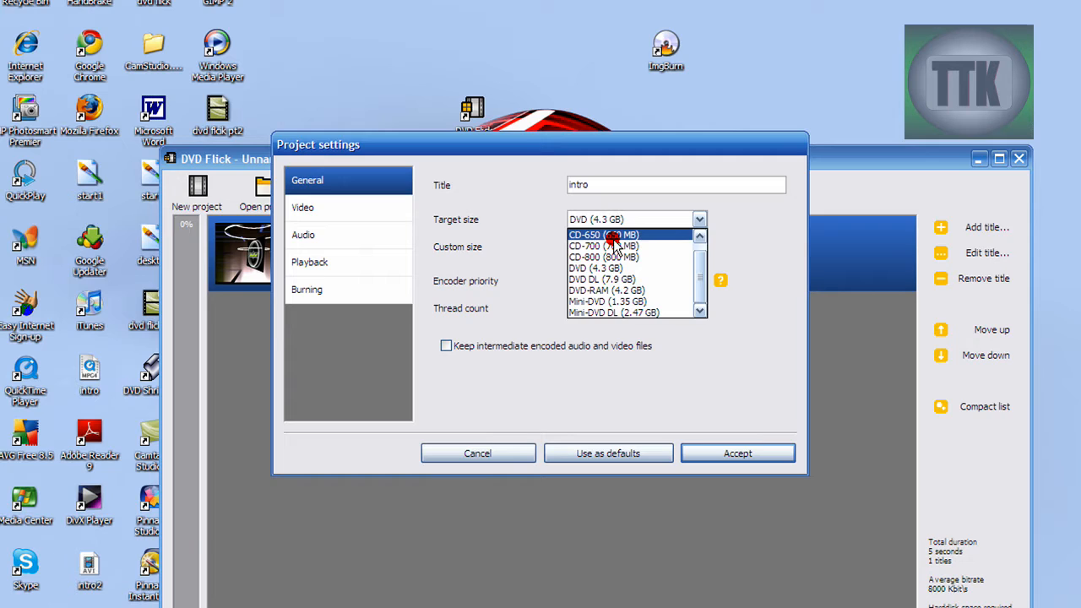
pyautogui.click(603, 246)
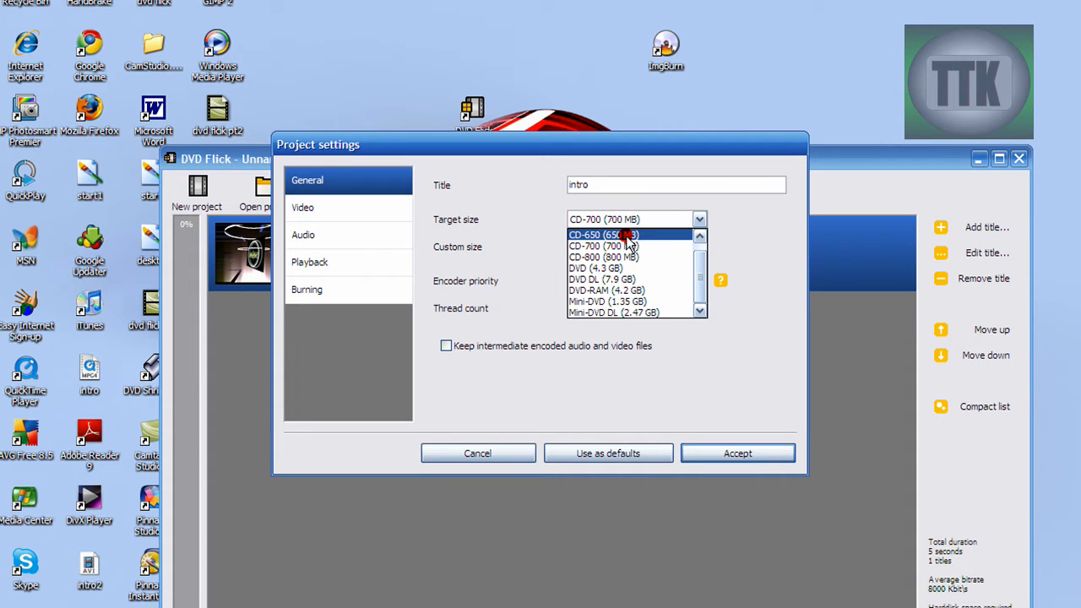
# Keep the CD-700 target and set encoder priority to High.
pyautogui.click(603, 247)
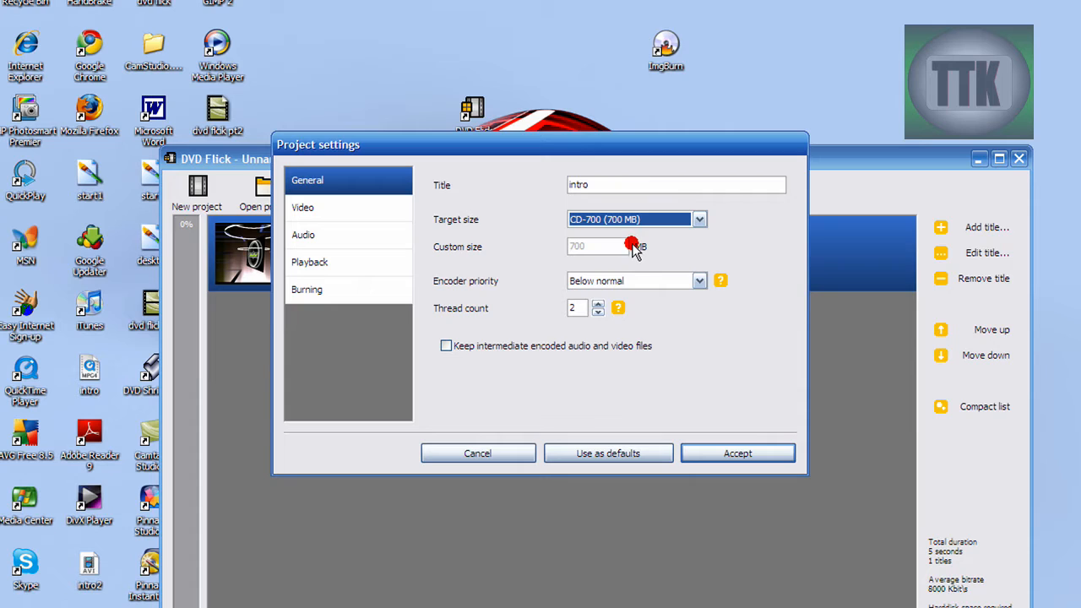
pyautogui.click(699, 281)
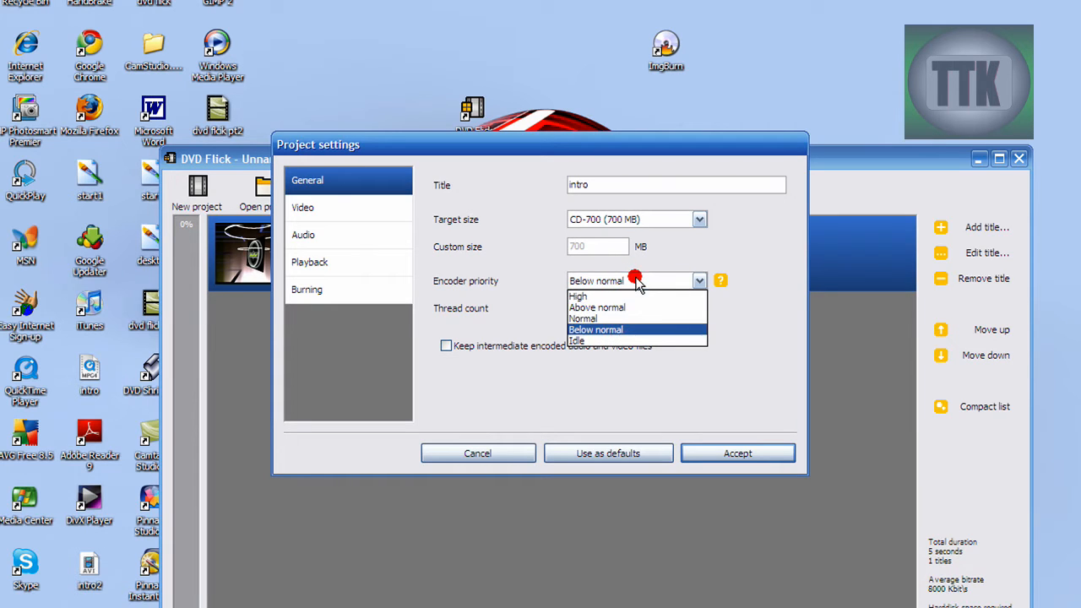
pyautogui.moveTo(608, 295)
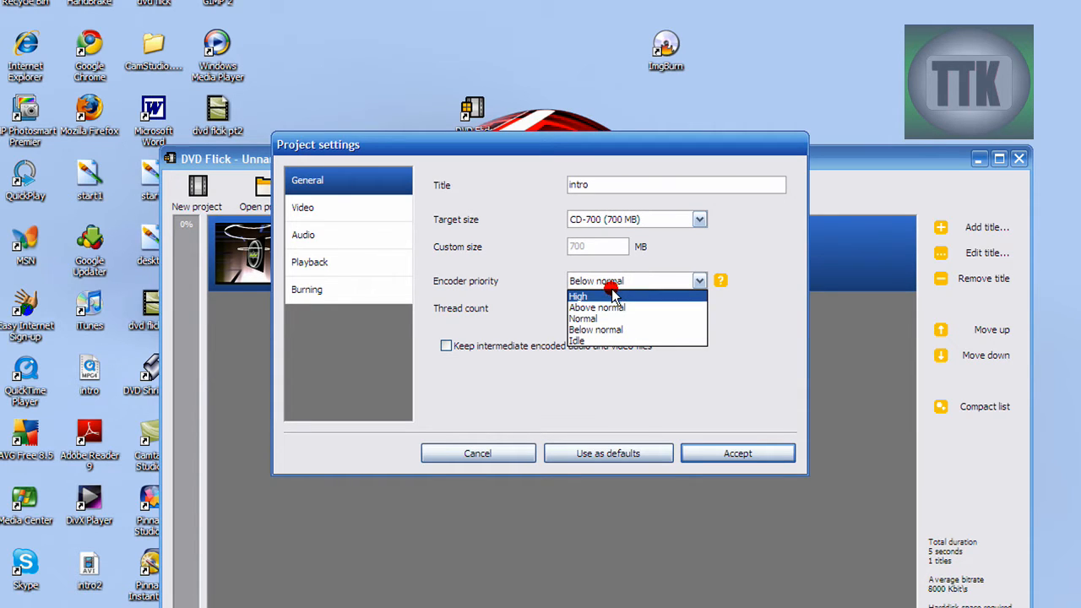
pyautogui.moveTo(564, 297)
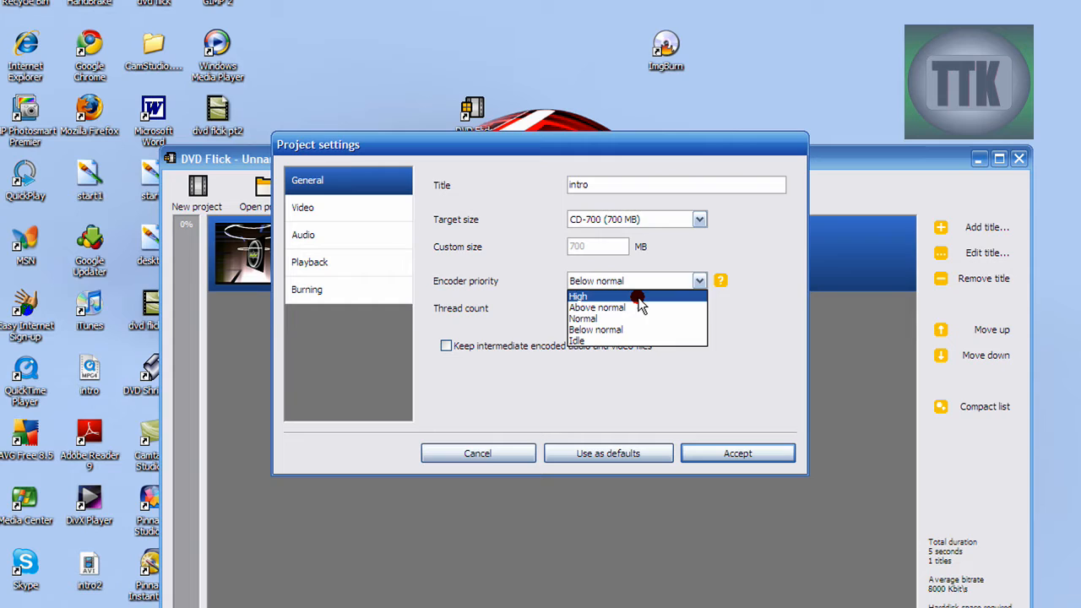
pyautogui.moveTo(624, 300)
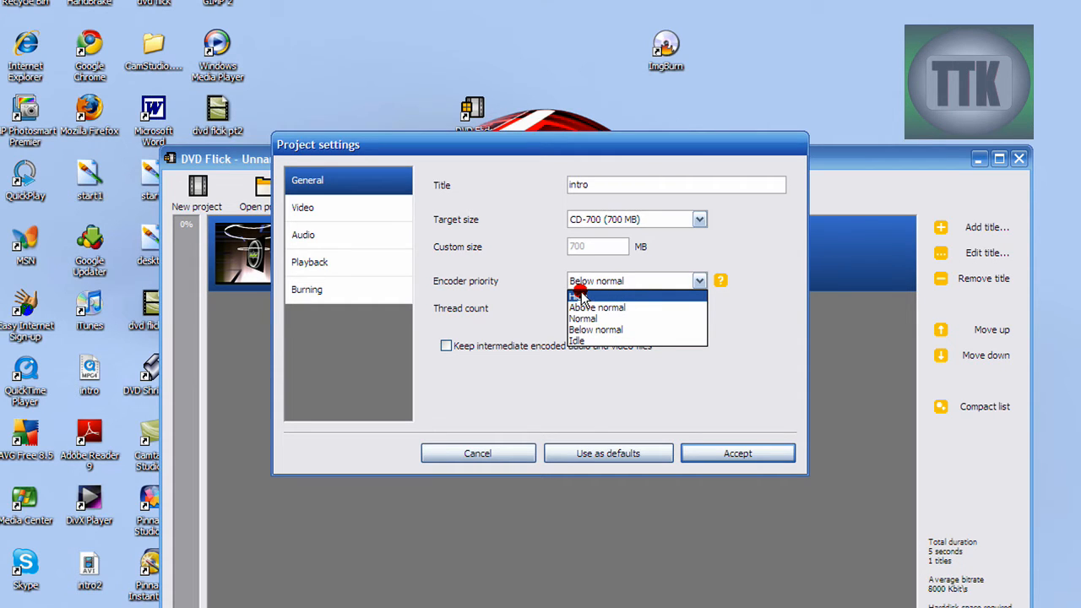
pyautogui.click(579, 297)
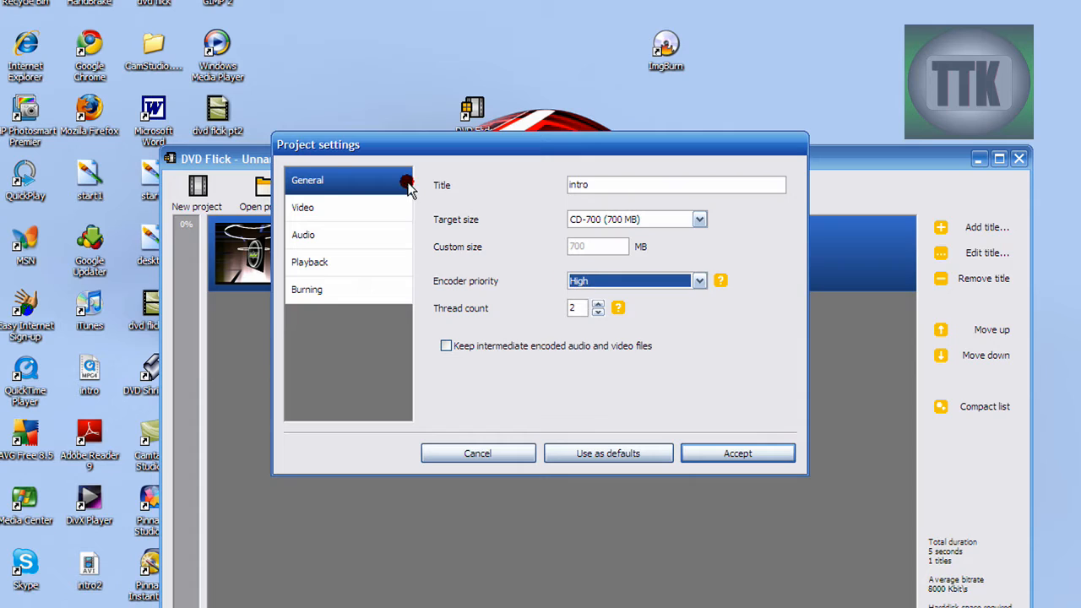
pyautogui.moveTo(527, 262)
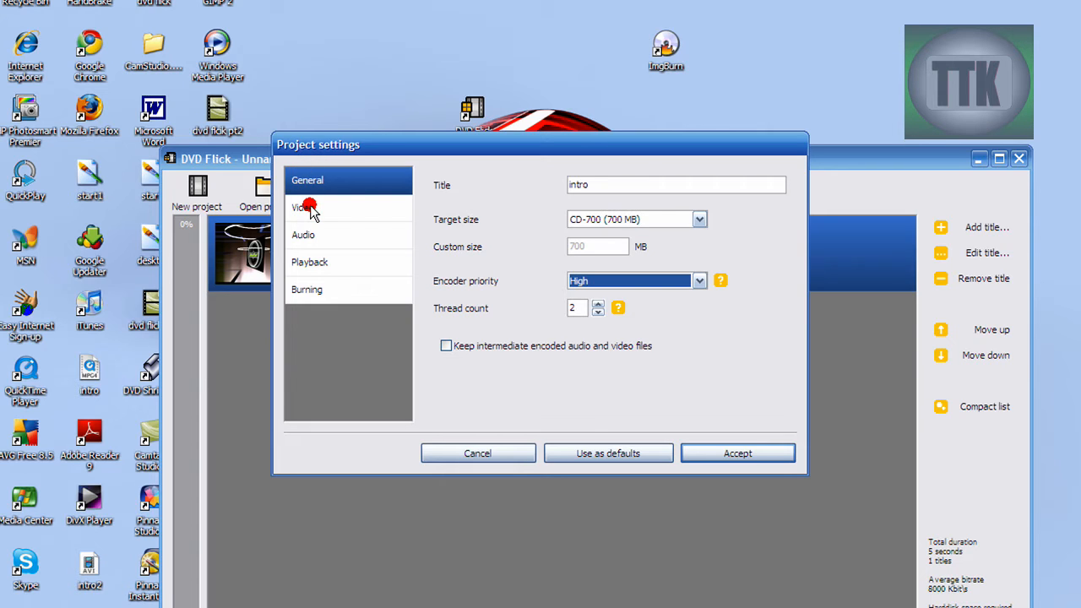
# Review the Target format help in the video settings, keeping NTSC.
pyautogui.click(302, 206)
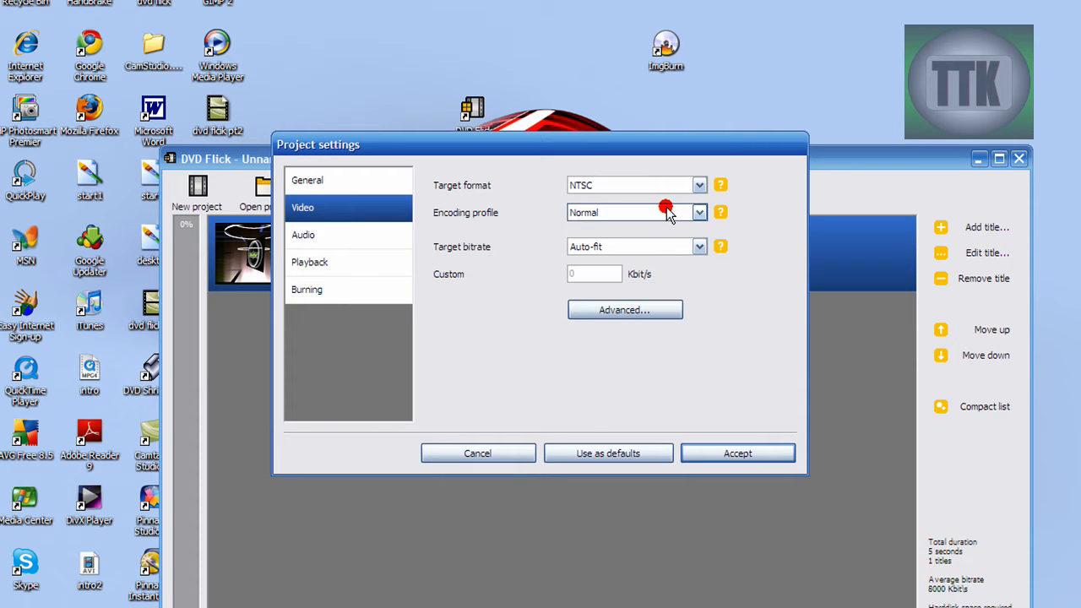
pyautogui.click(719, 185)
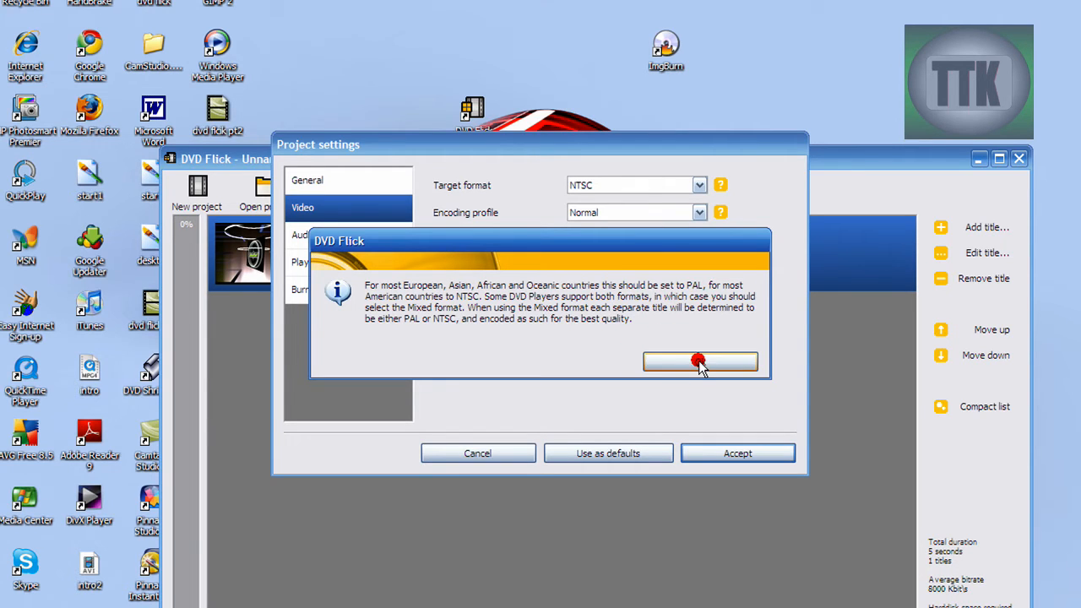
pyautogui.click(699, 361)
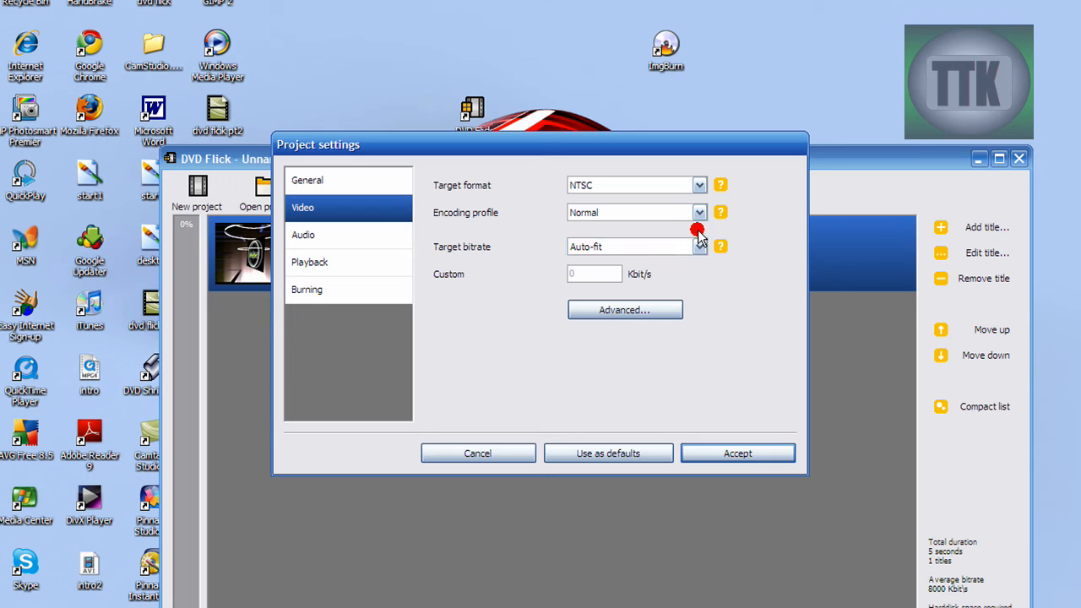
# Set the encoding profile to Best and accept the project settings.
pyautogui.click(699, 213)
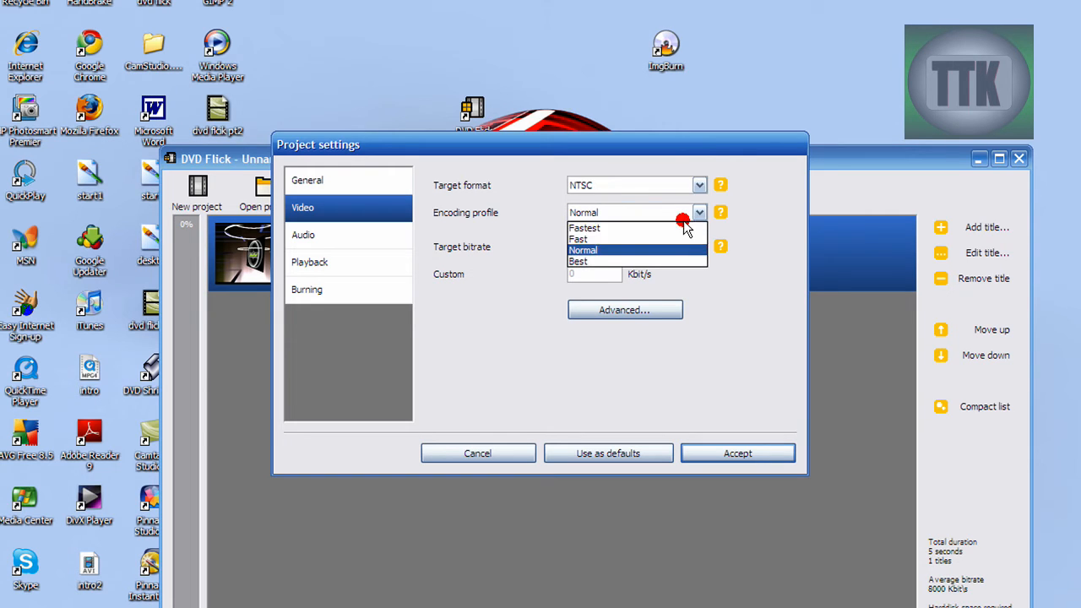
pyautogui.click(578, 260)
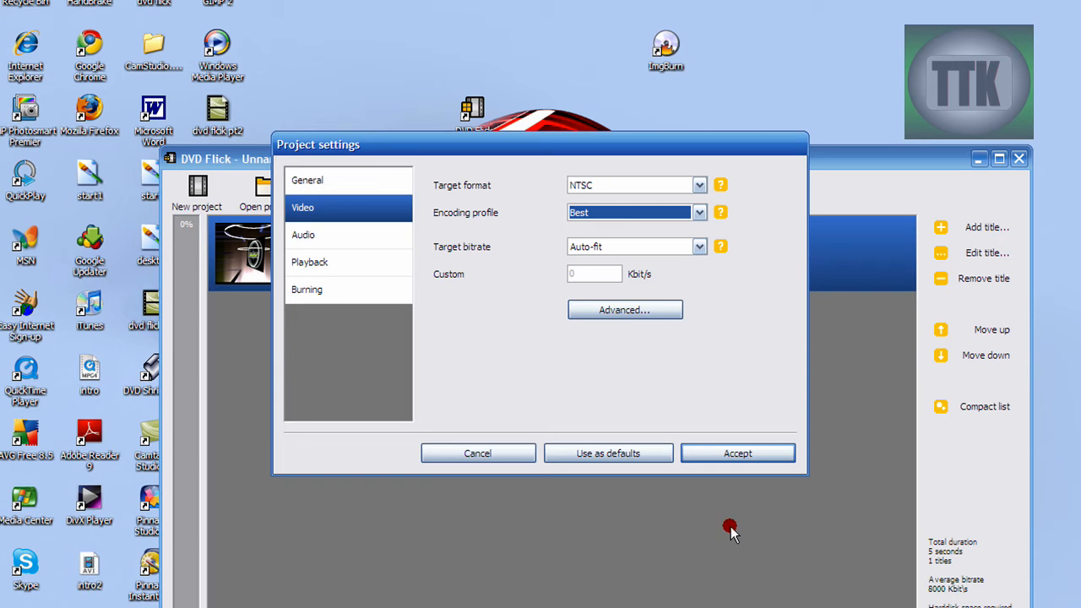
pyautogui.click(736, 452)
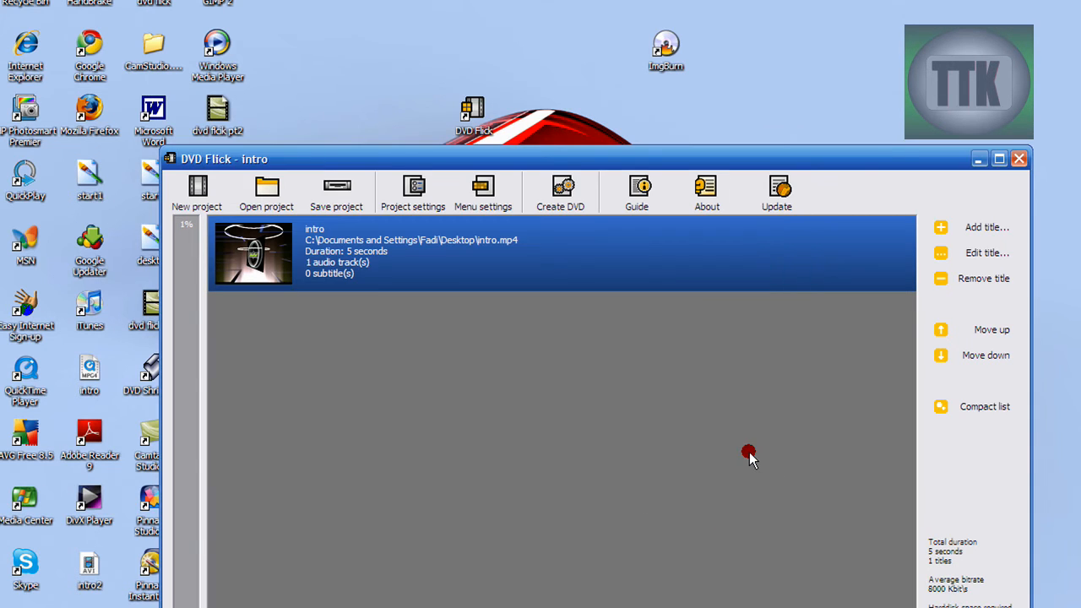
pyautogui.moveTo(466, 350)
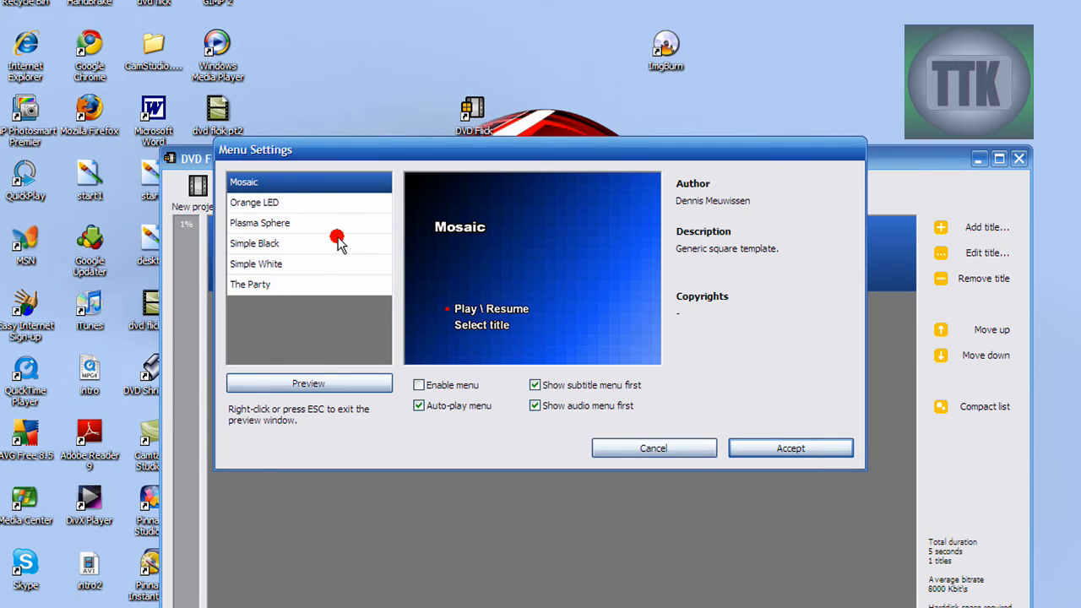
pyautogui.moveTo(320, 328)
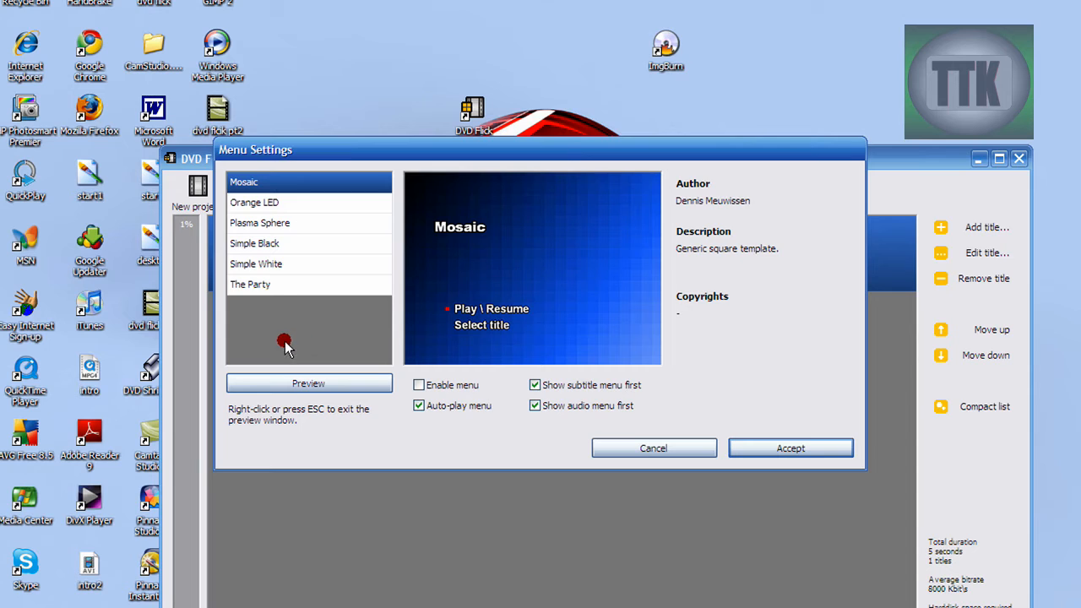
# View the menu settings showing the Mosaic template with the menu disabled.
pyautogui.click(260, 223)
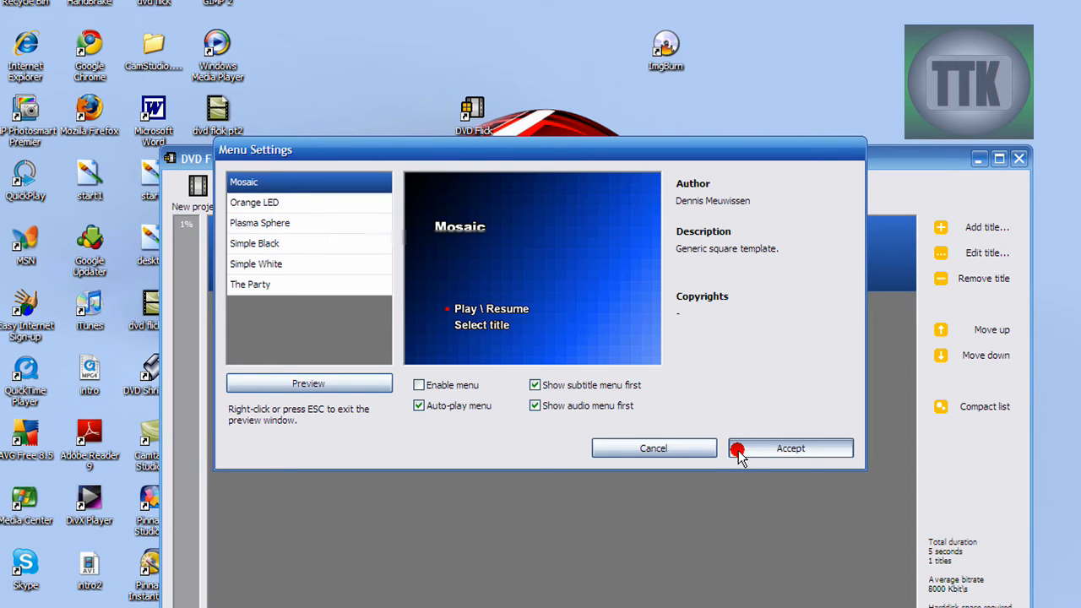
pyautogui.click(790, 448)
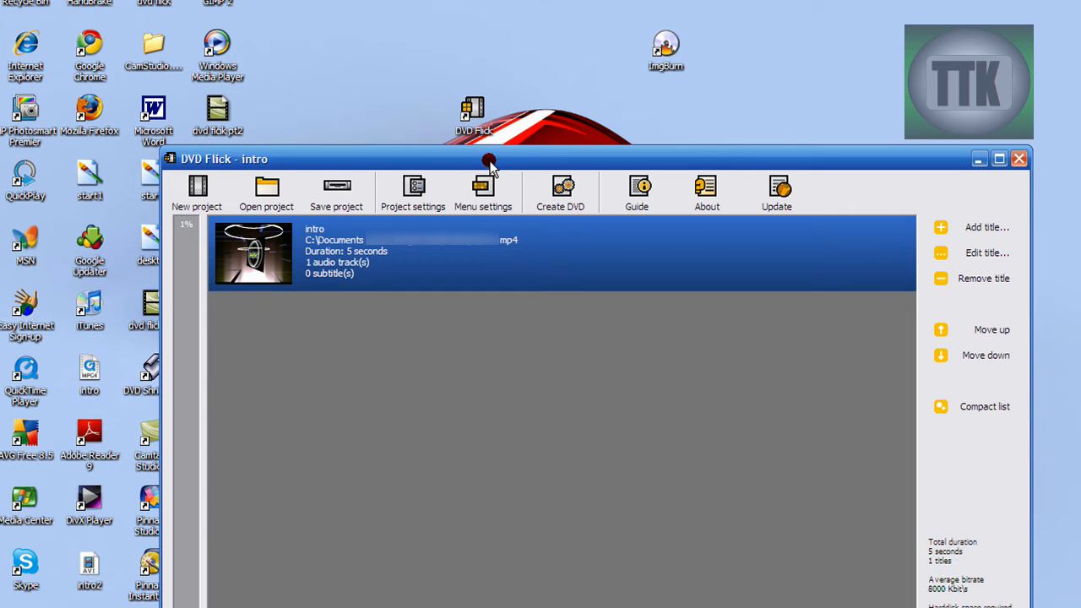
pyautogui.moveTo(493, 322)
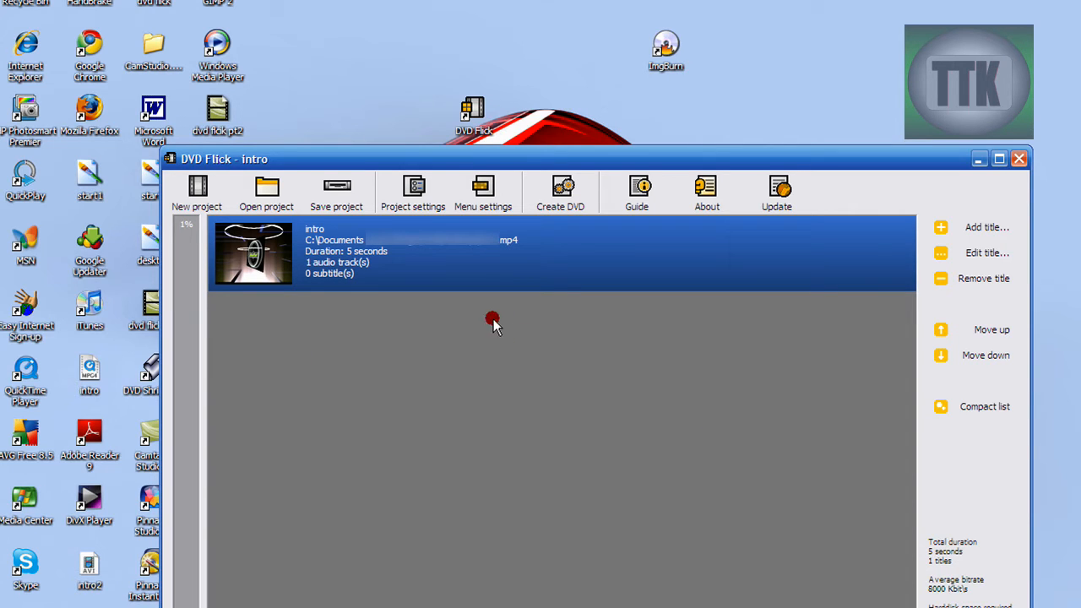
pyautogui.moveTo(412, 186)
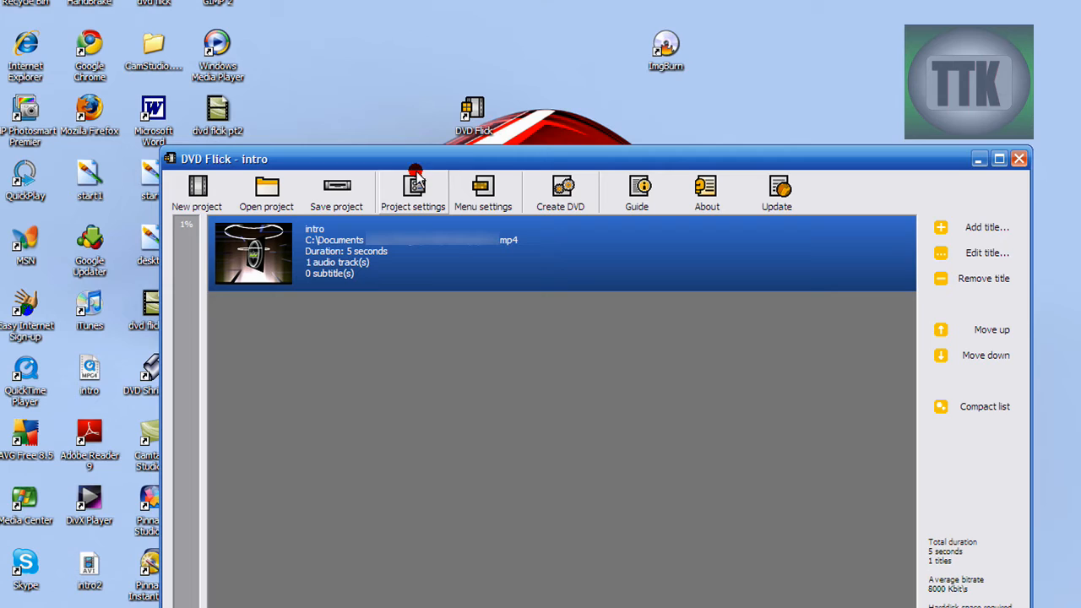
pyautogui.moveTo(665, 274)
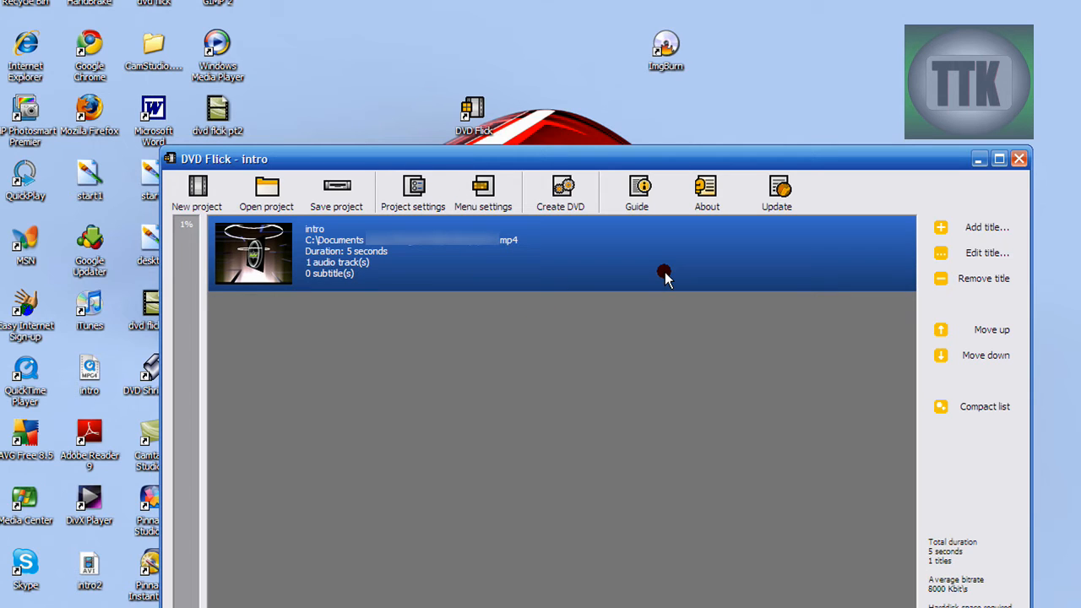
pyautogui.moveTo(651, 256)
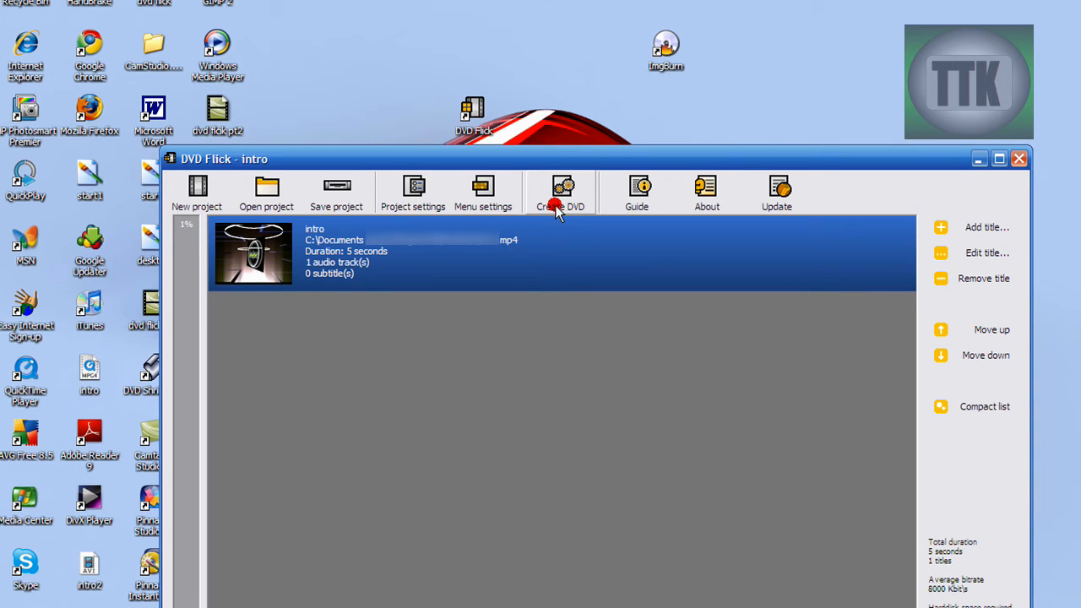
pyautogui.moveTo(503, 194)
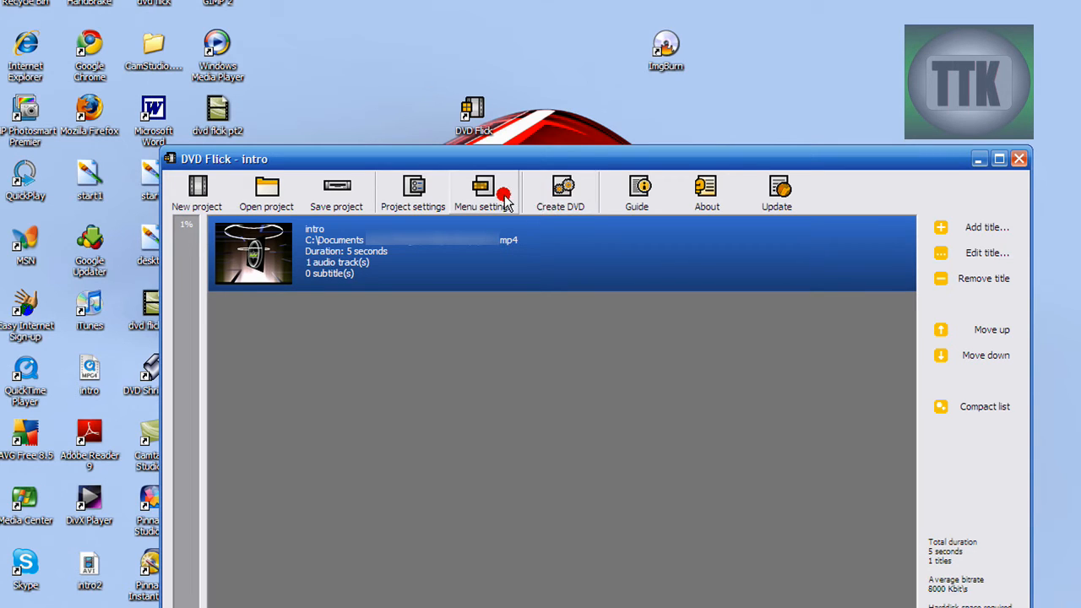
pyautogui.moveTo(656, 76)
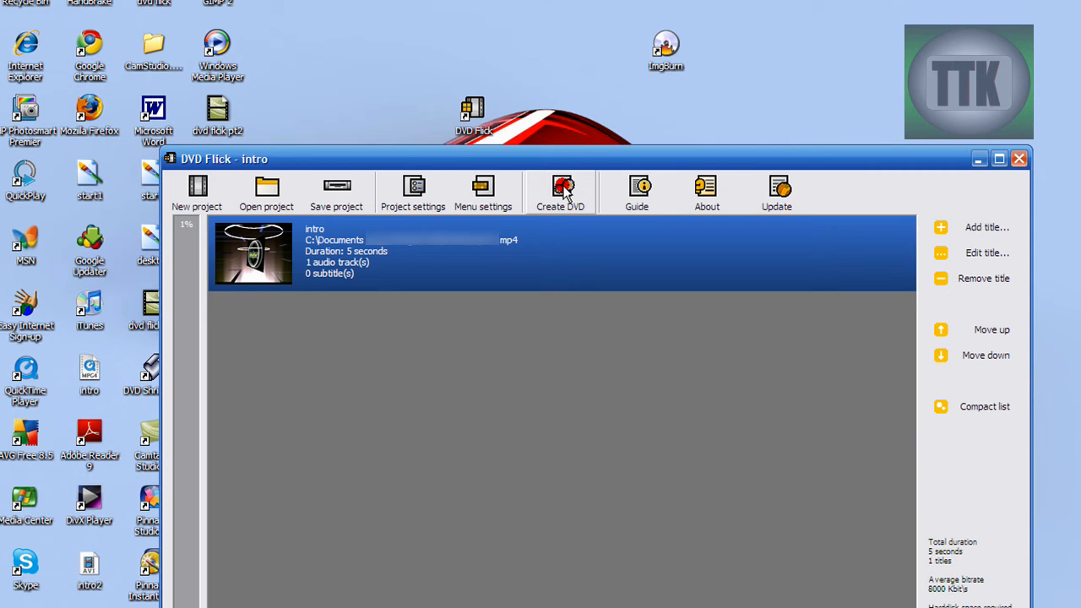
pyautogui.moveTo(490, 135)
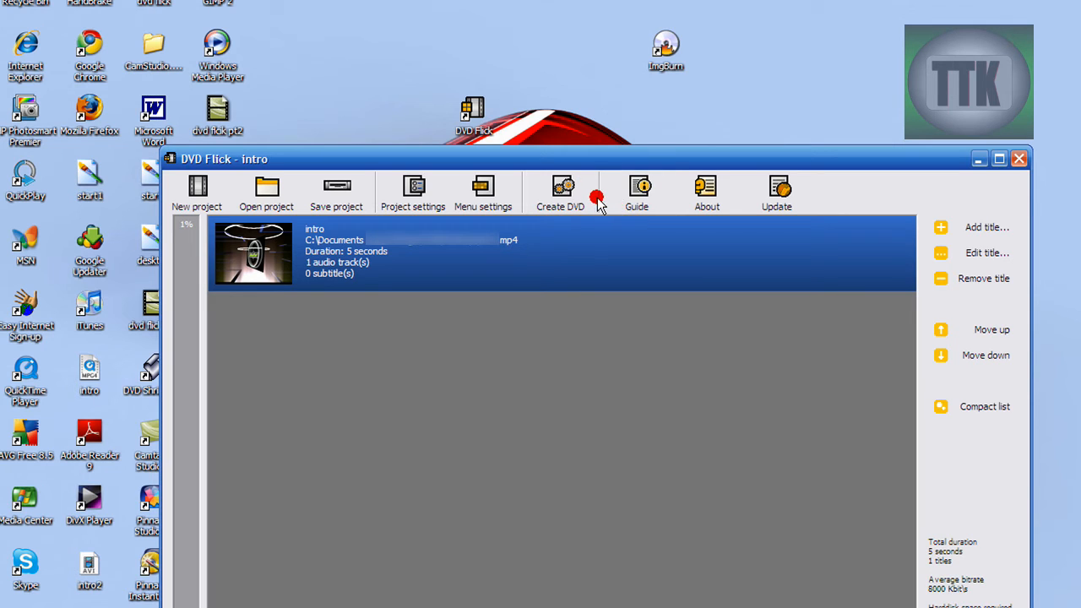
# Create the DVD, overwriting the existing destination folder, until encoding reports Finished.
pyautogui.click(560, 185)
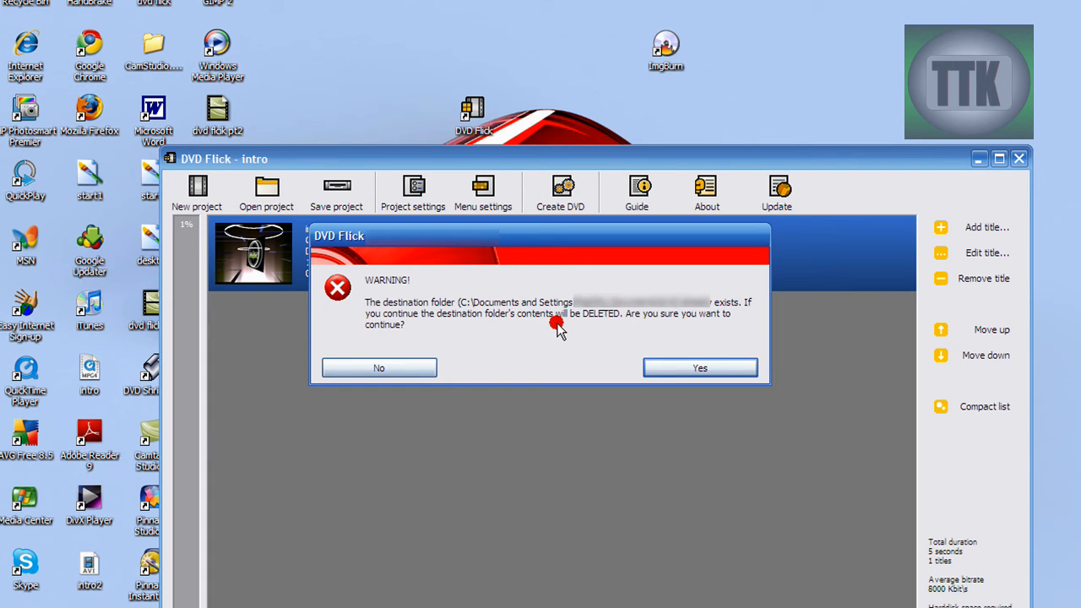
pyautogui.moveTo(422, 305)
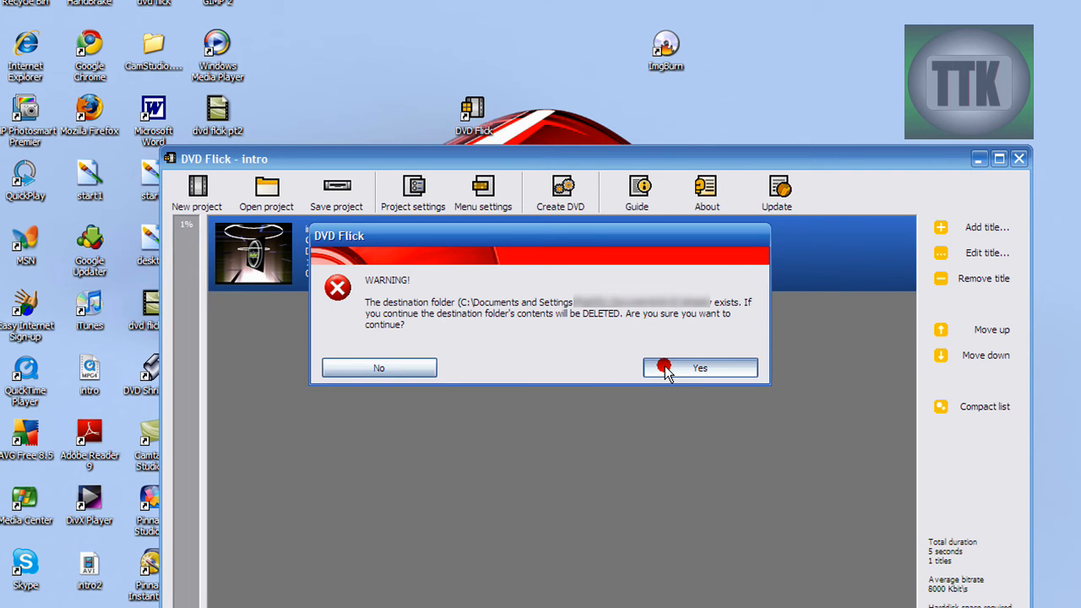
pyautogui.click(699, 368)
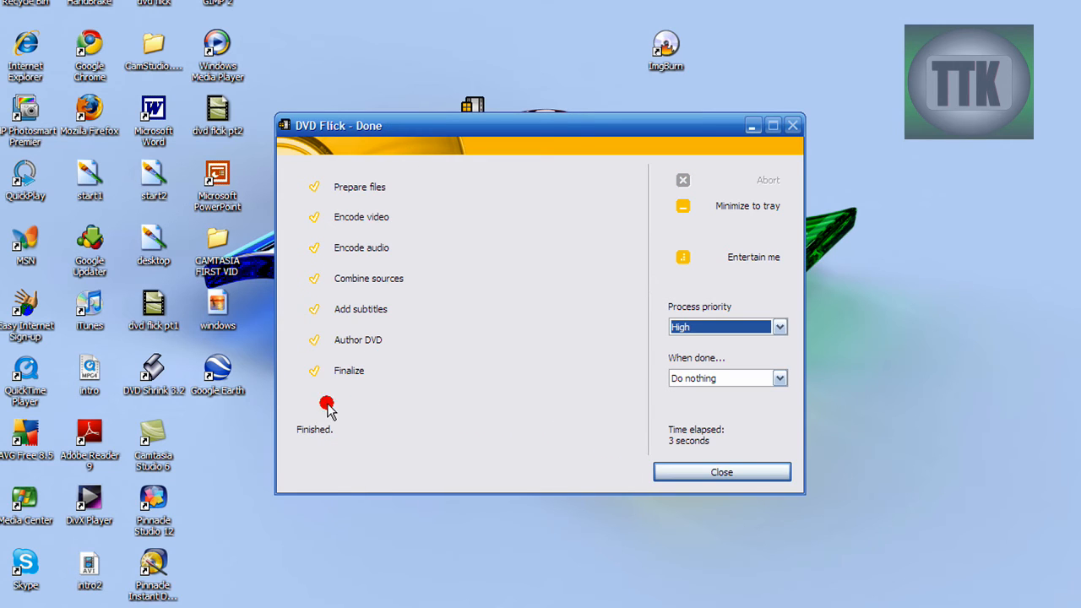
pyautogui.moveTo(422, 84)
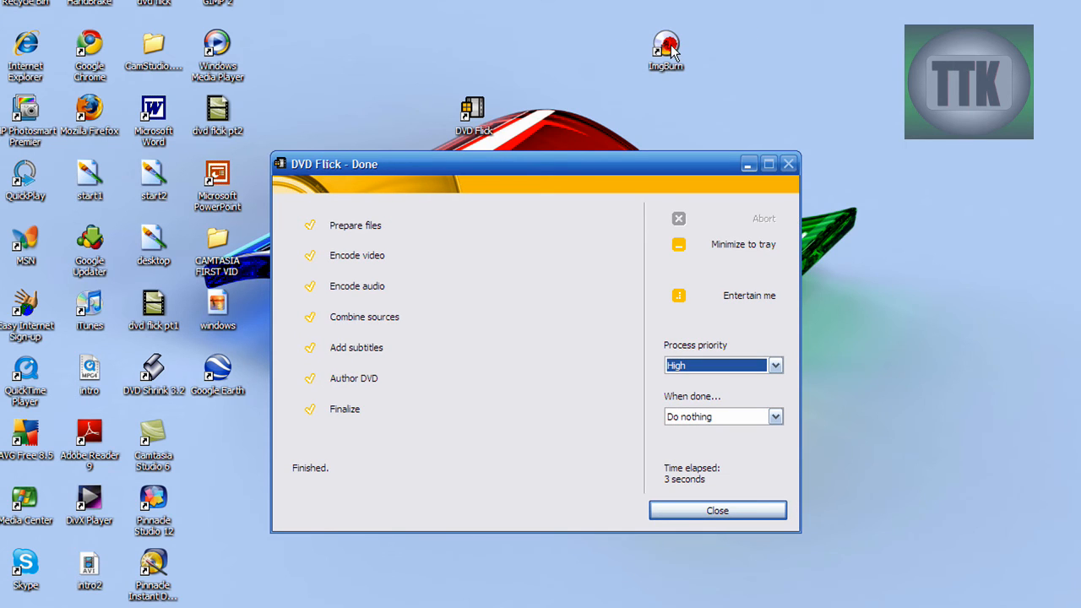
pyautogui.moveTo(643, 58)
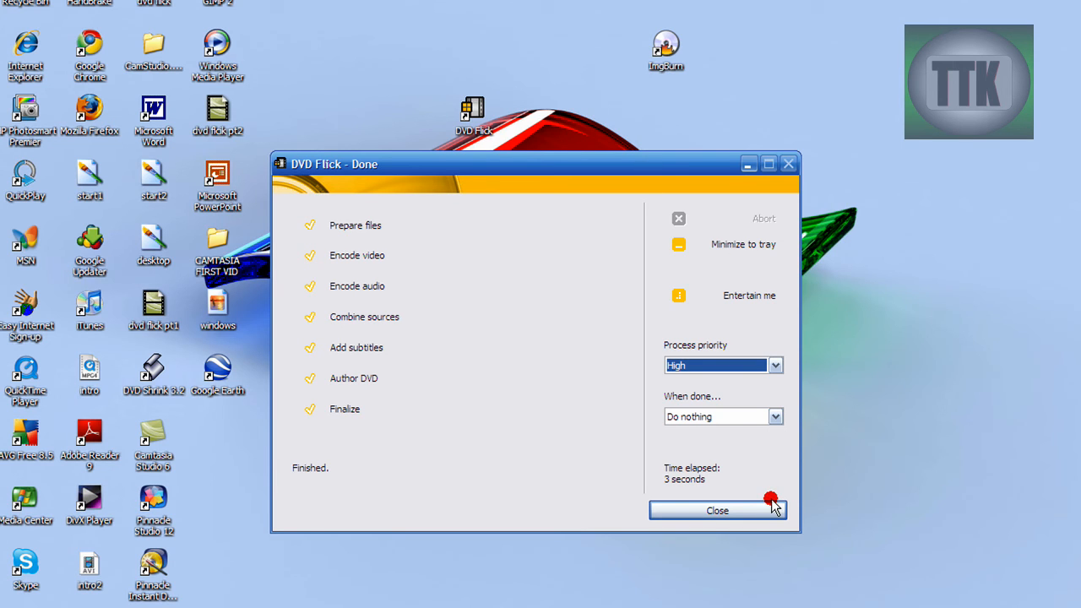
# Close the progress window and browse My Documents into the dvd output folder.
pyautogui.click(716, 510)
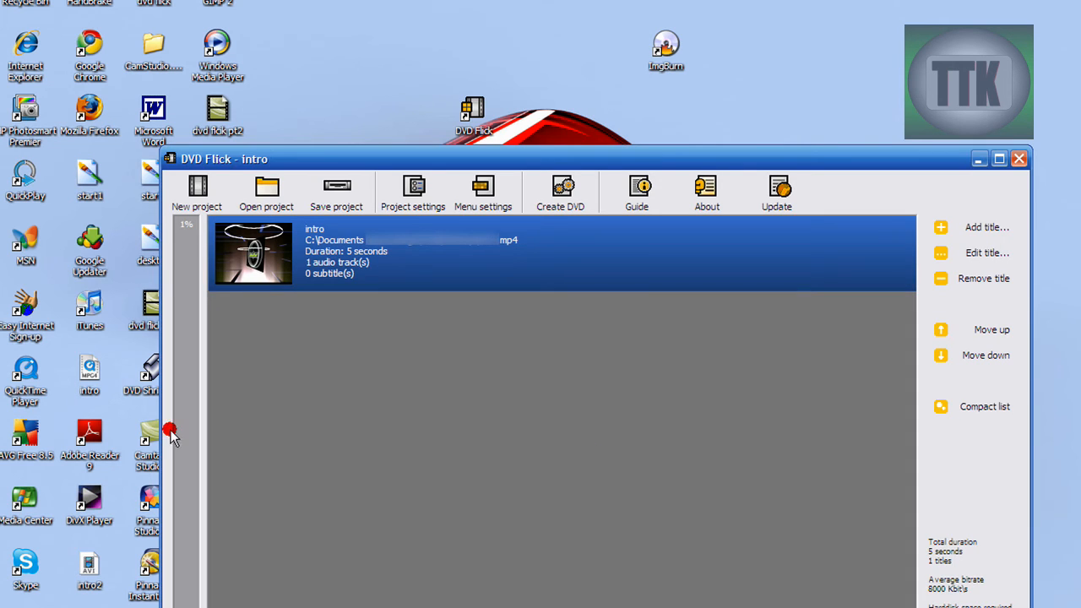
pyautogui.click(25, 599)
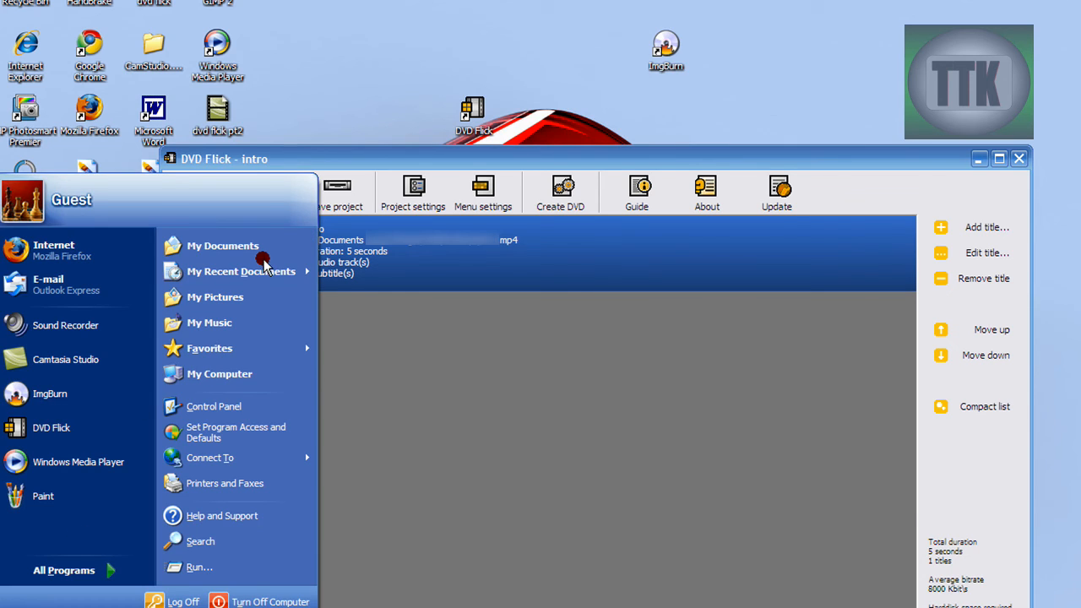
pyautogui.click(223, 246)
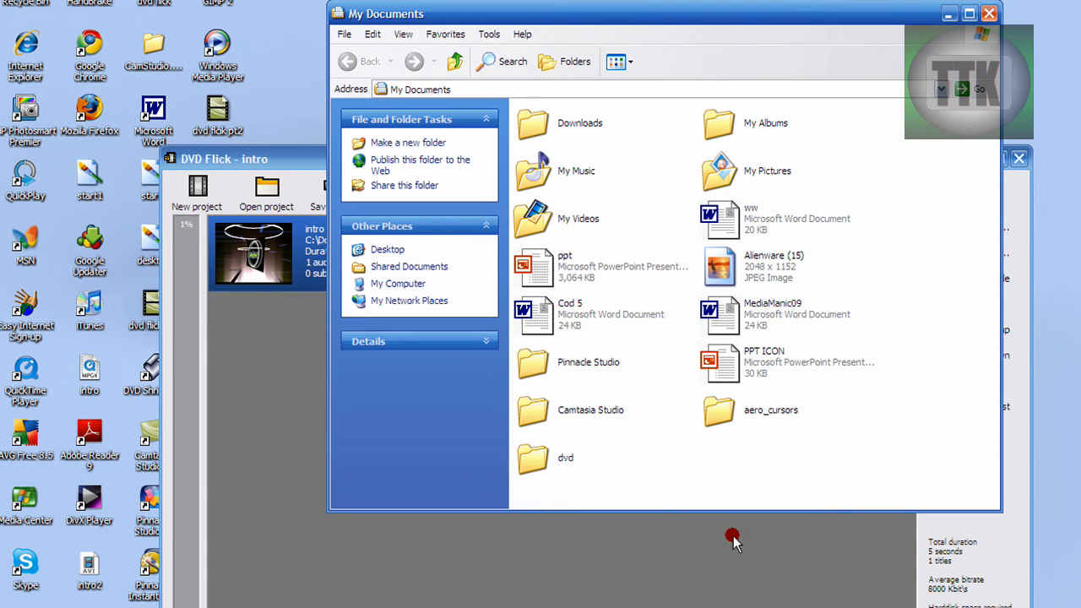
pyautogui.doubleClick(564, 456)
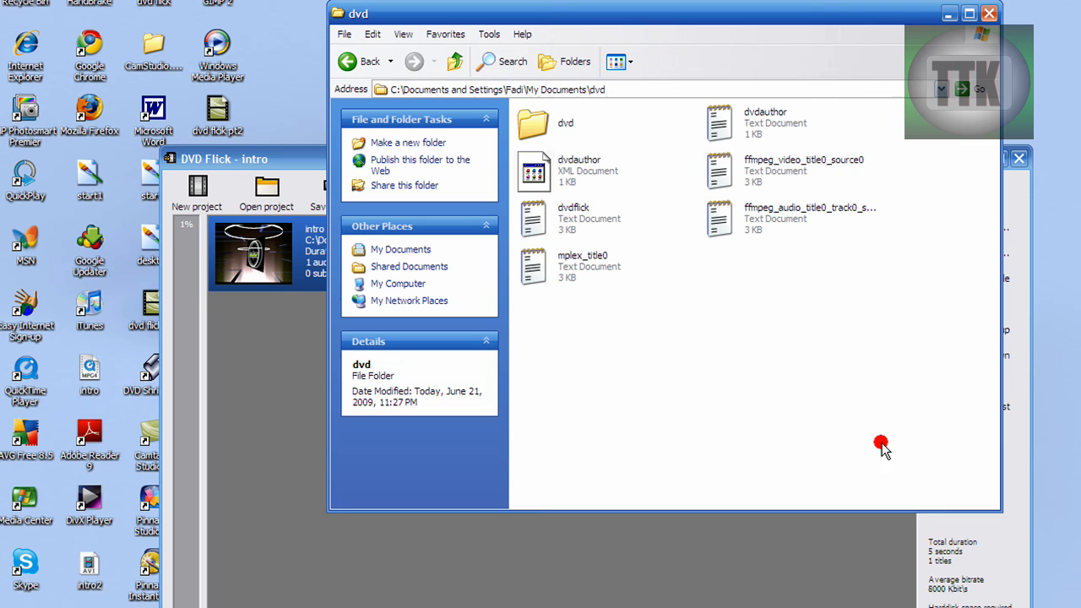
# View AUDIO_TS and VIDEO_TS inside the inner dvd folder, then close Explorer.
pyautogui.click(533, 122)
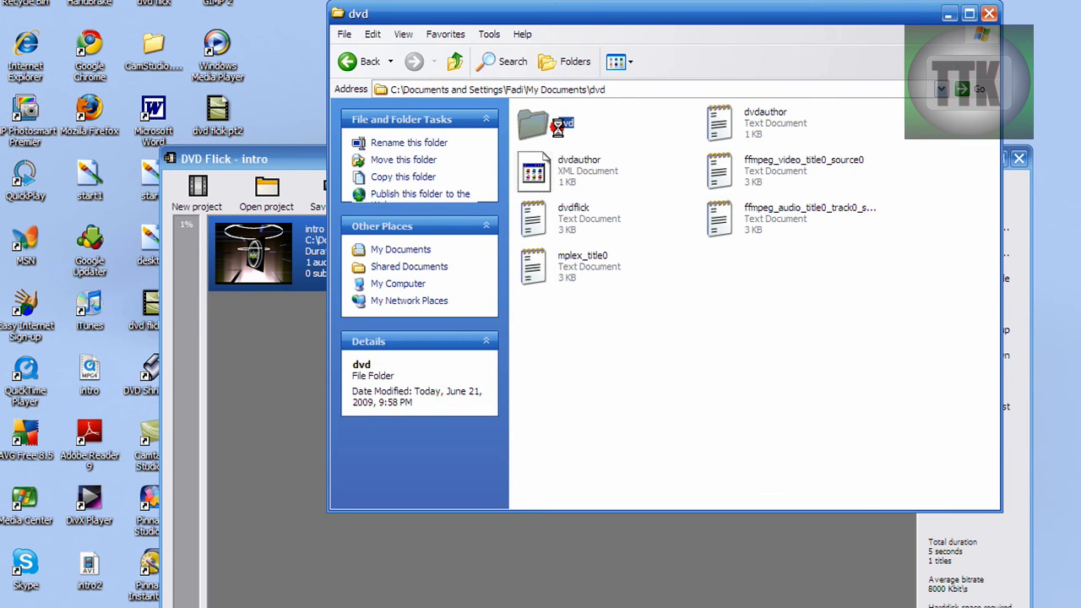
pyautogui.doubleClick(533, 122)
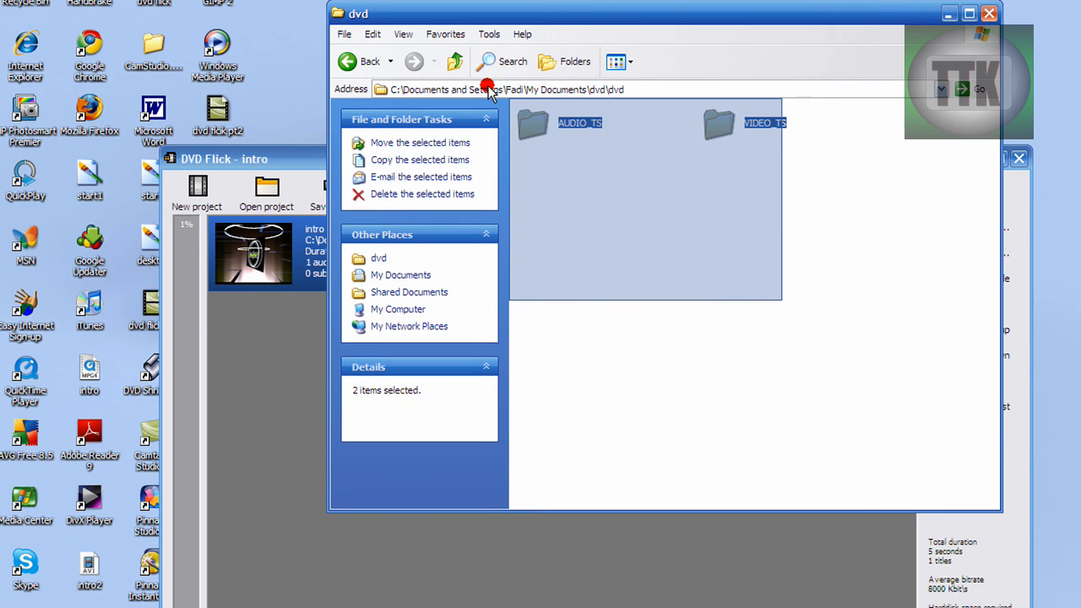
pyautogui.click(790, 203)
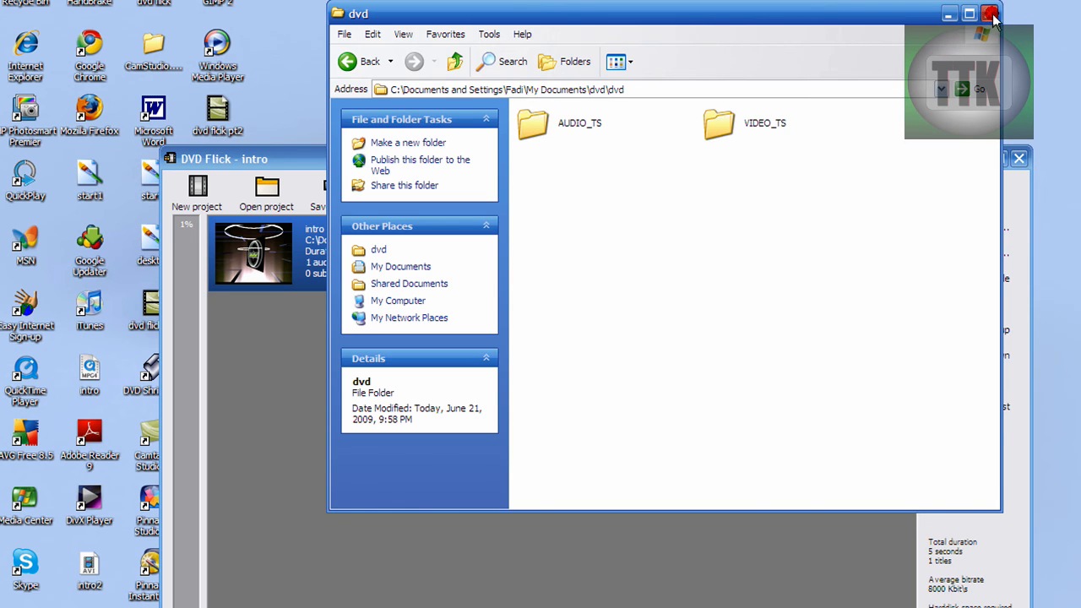
pyautogui.click(991, 14)
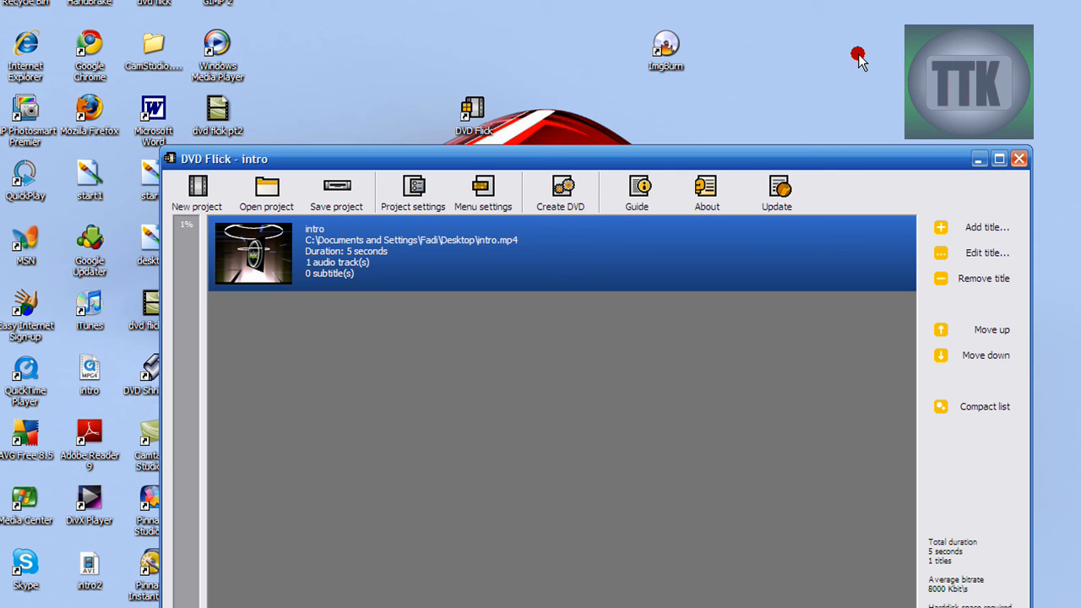
pyautogui.moveTo(834, 115)
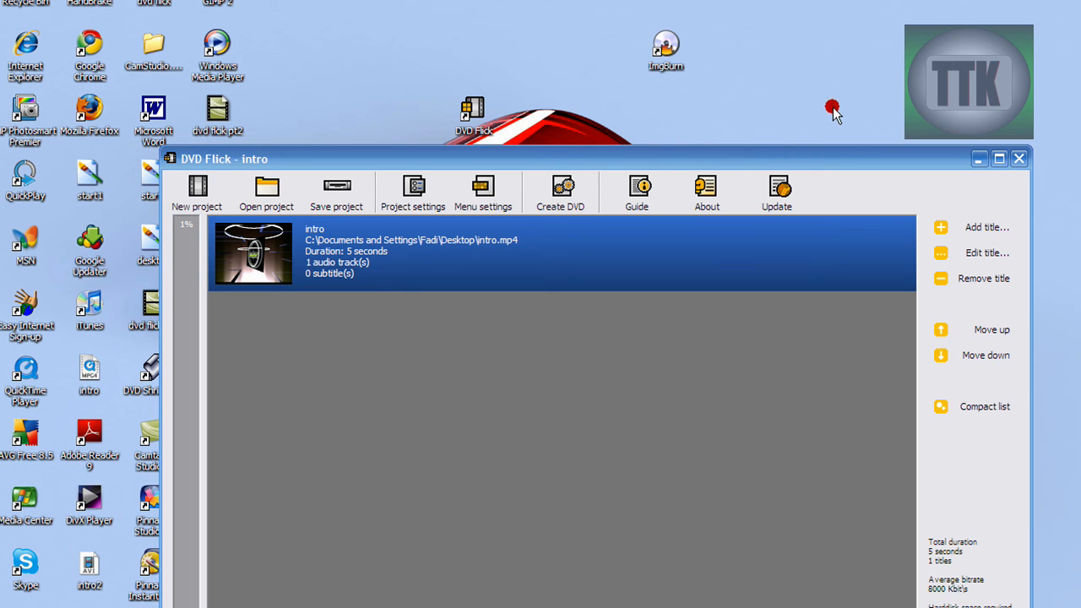
# Exit DVD Flick, confirming the unsaved-project warning.
pyautogui.click(1018, 159)
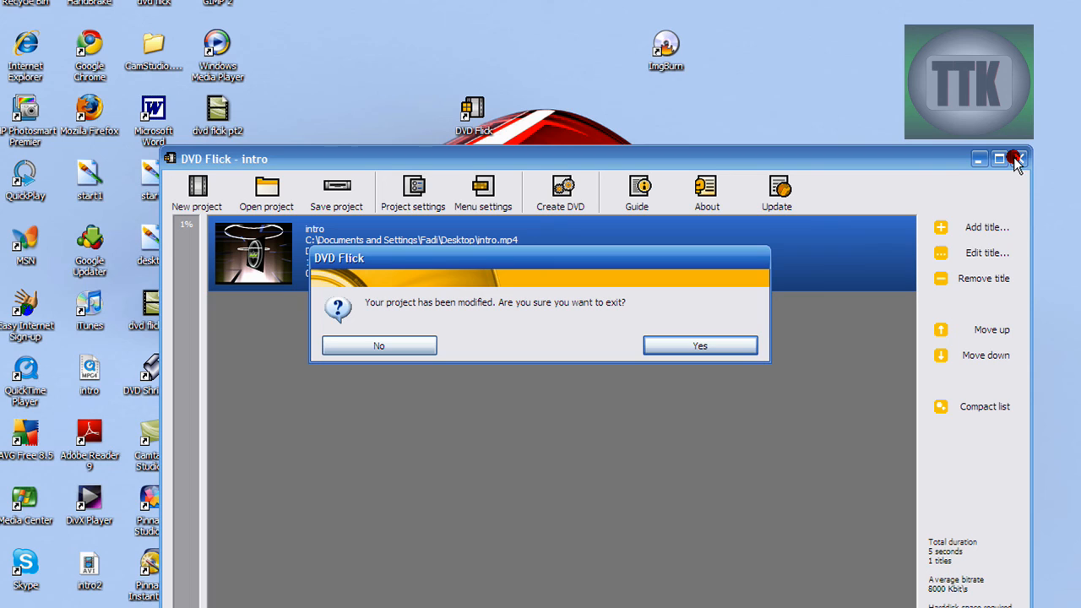
pyautogui.moveTo(763, 324)
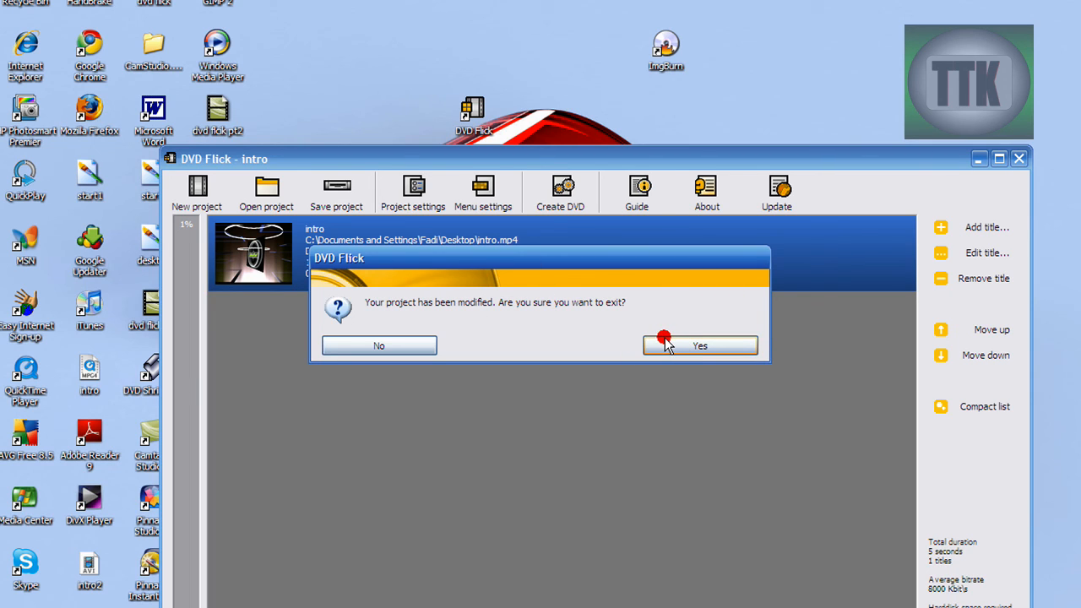
pyautogui.moveTo(645, 349)
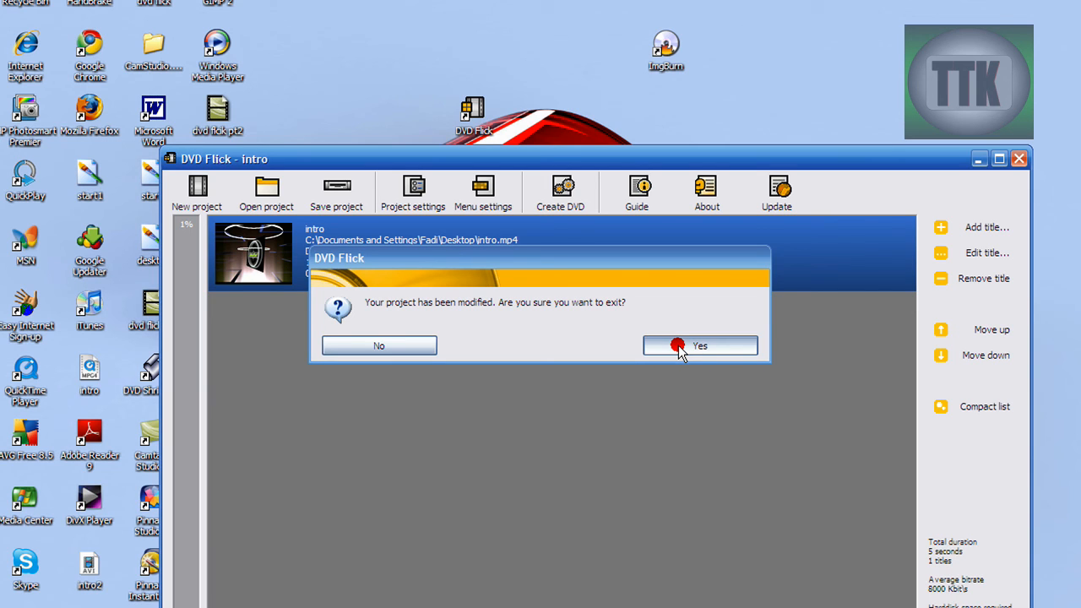
pyautogui.click(699, 345)
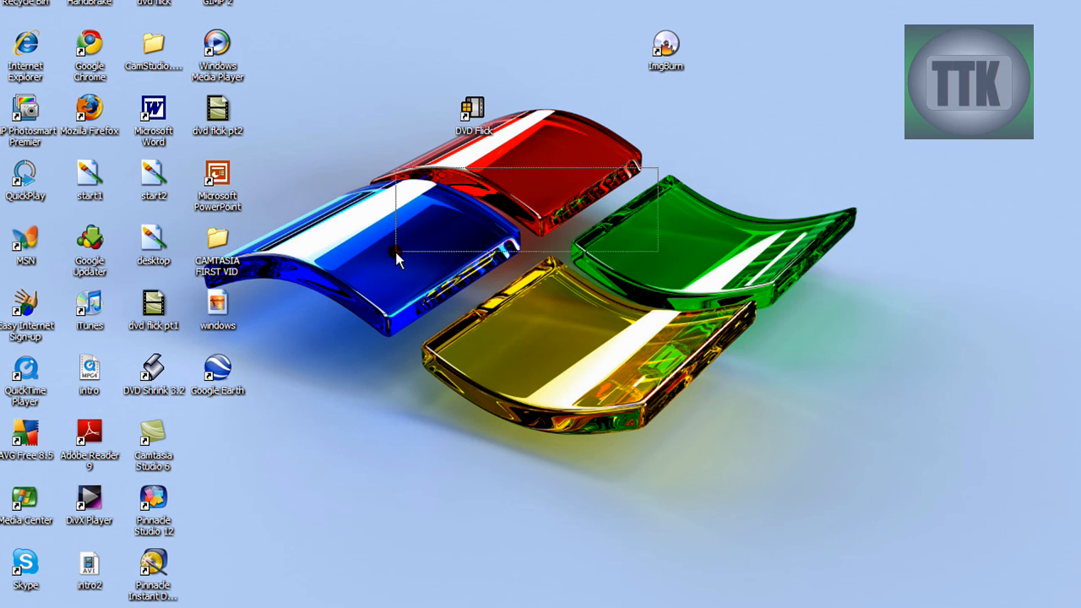